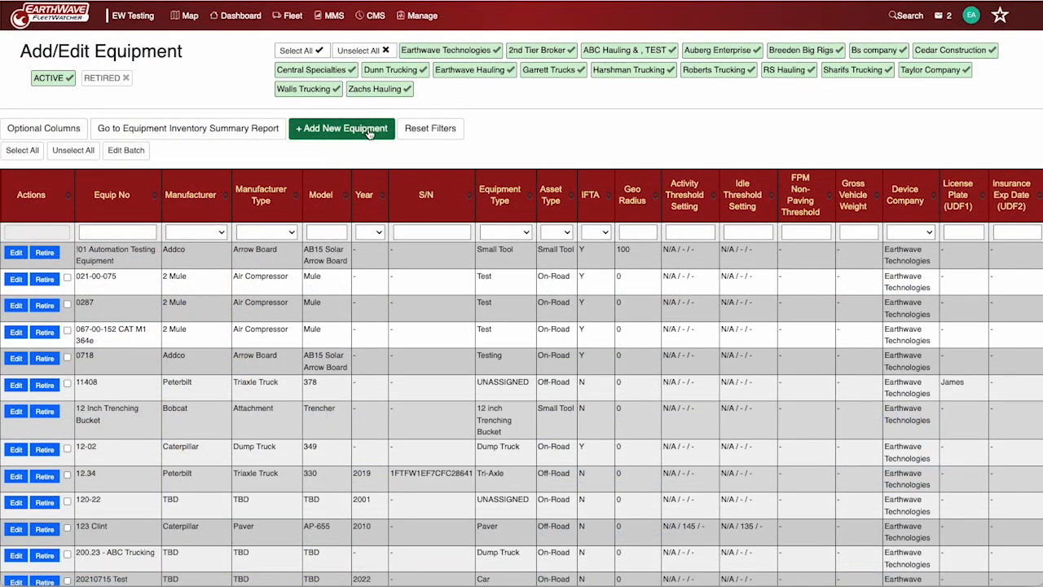
Step: Start a new equipment record from '+ Add New Equipment' to bring up the Add Equipment form
{"action": "left_click", "coordinate": [341, 128]}
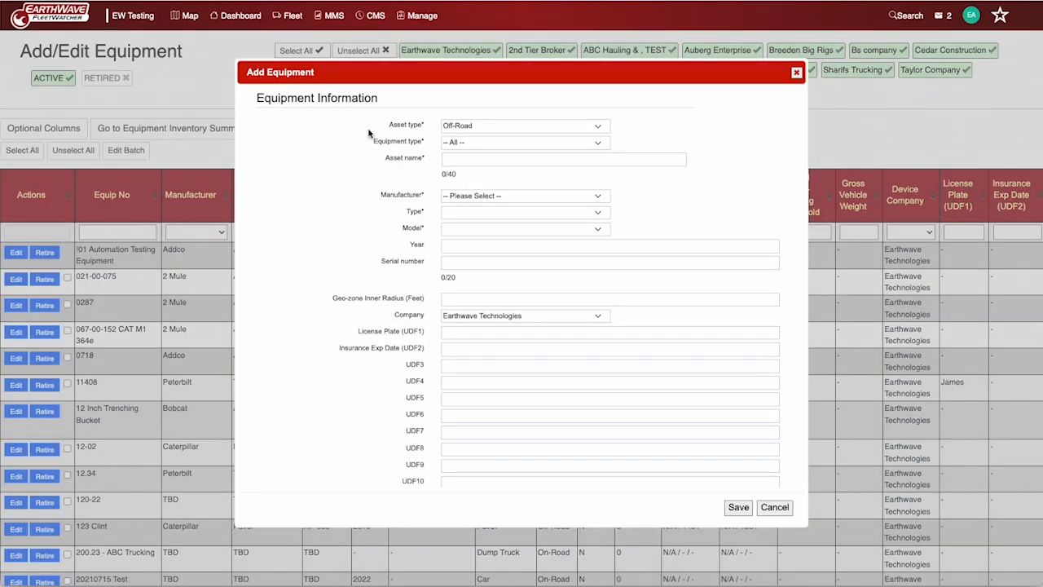
{"action": "mouse_move", "coordinate": [642, 124]}
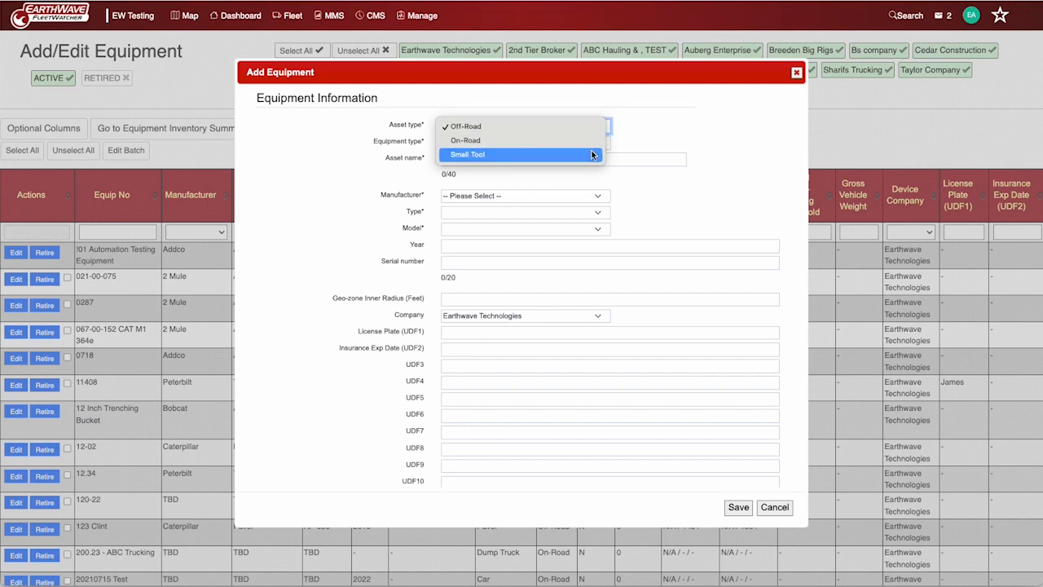
{"action": "left_click", "coordinate": [466, 139]}
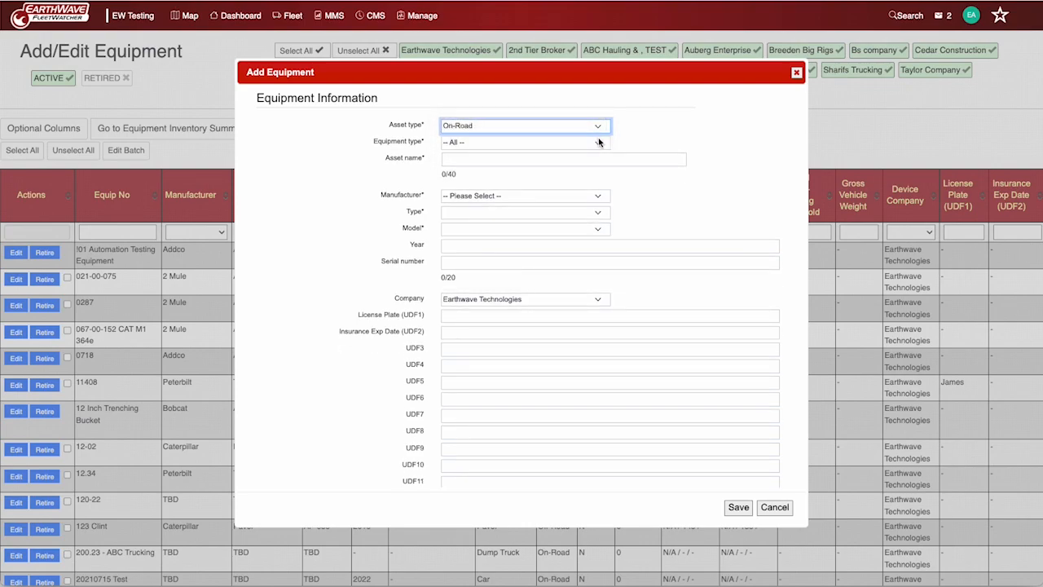
{"action": "left_click", "coordinate": [525, 125]}
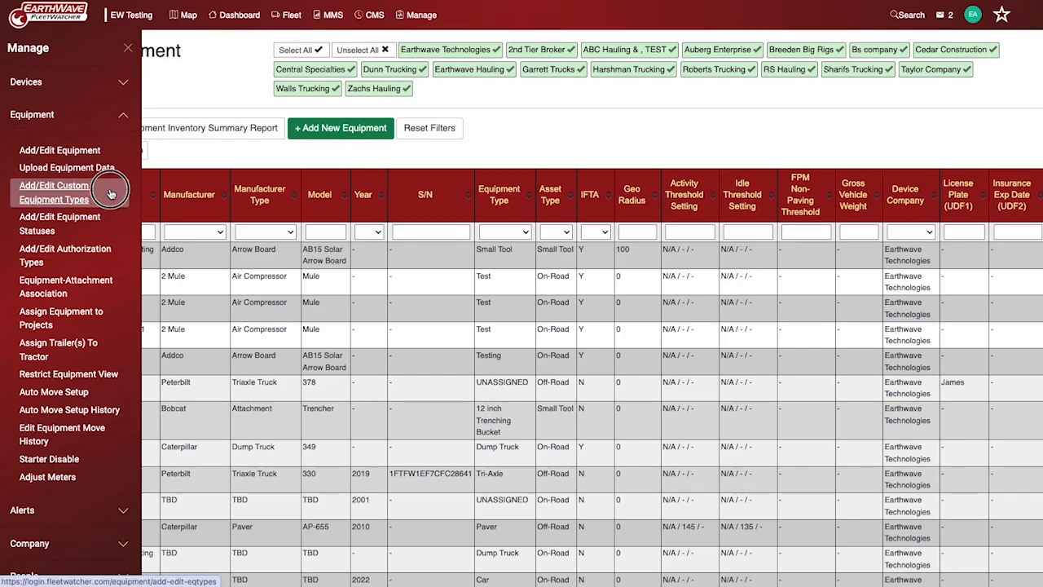
{"action": "left_click", "coordinate": [54, 193]}
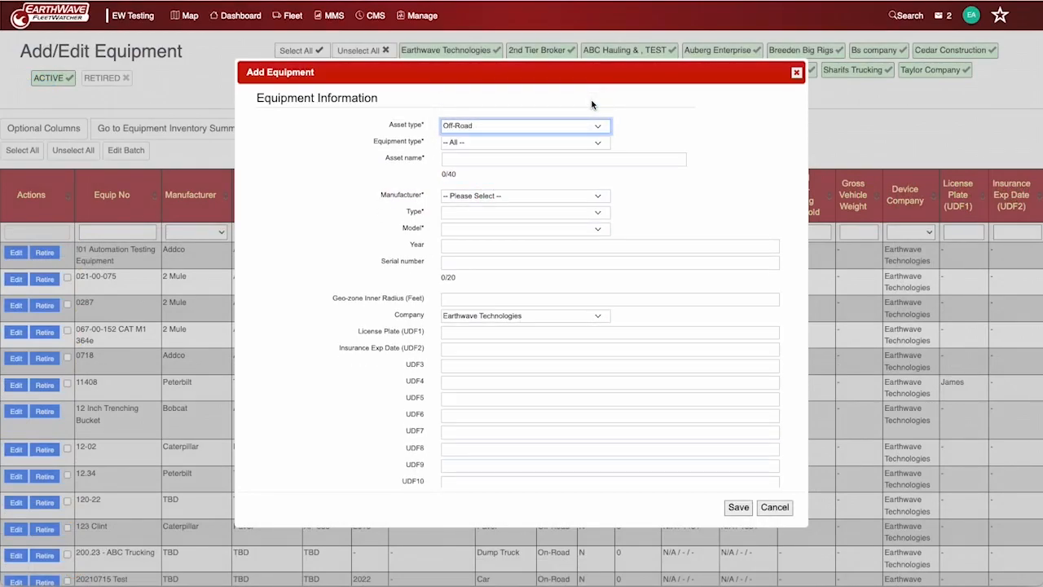
Step: Choose Excavator as both equipment type and machine type for the Caterpillar 395
{"action": "left_click", "coordinate": [524, 142]}
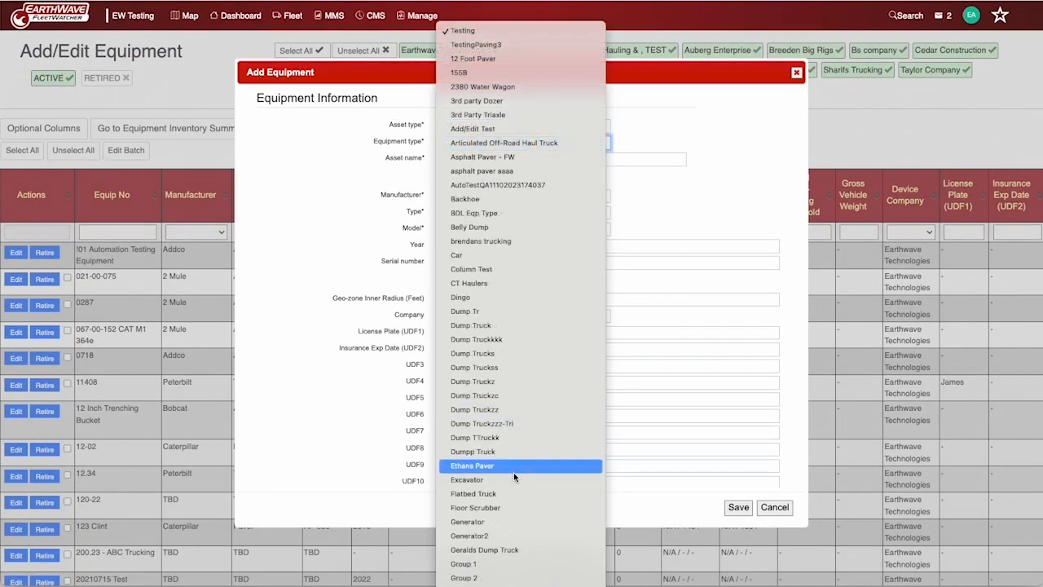
{"action": "left_click", "coordinate": [467, 479]}
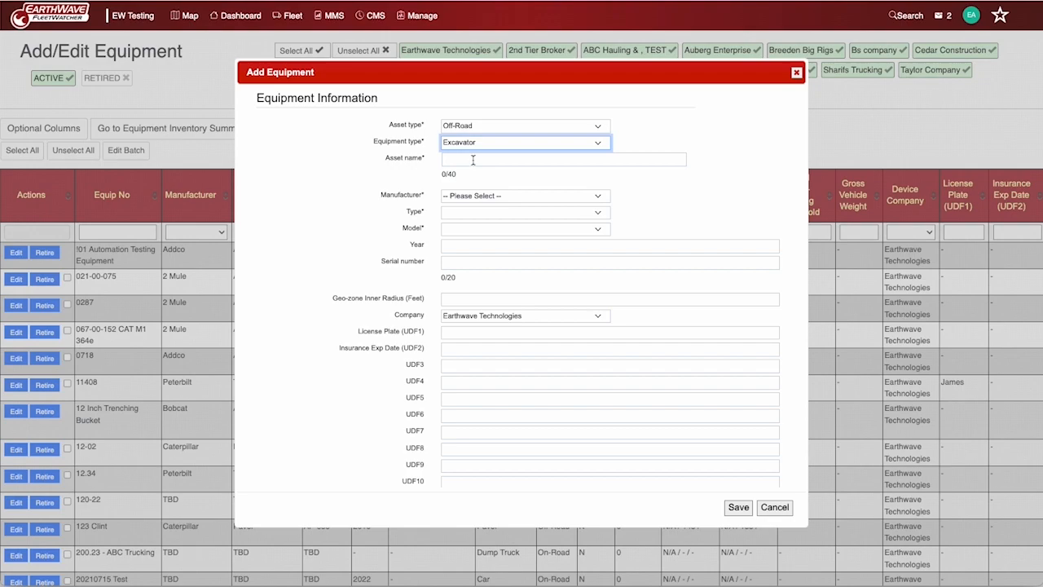
{"action": "left_click", "coordinate": [521, 195]}
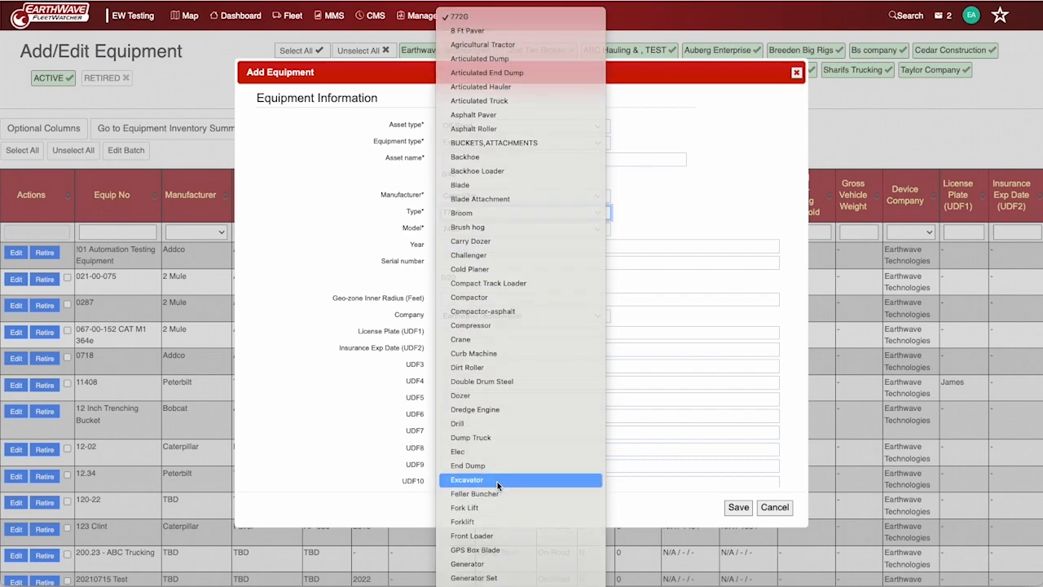
{"action": "left_click", "coordinate": [467, 480]}
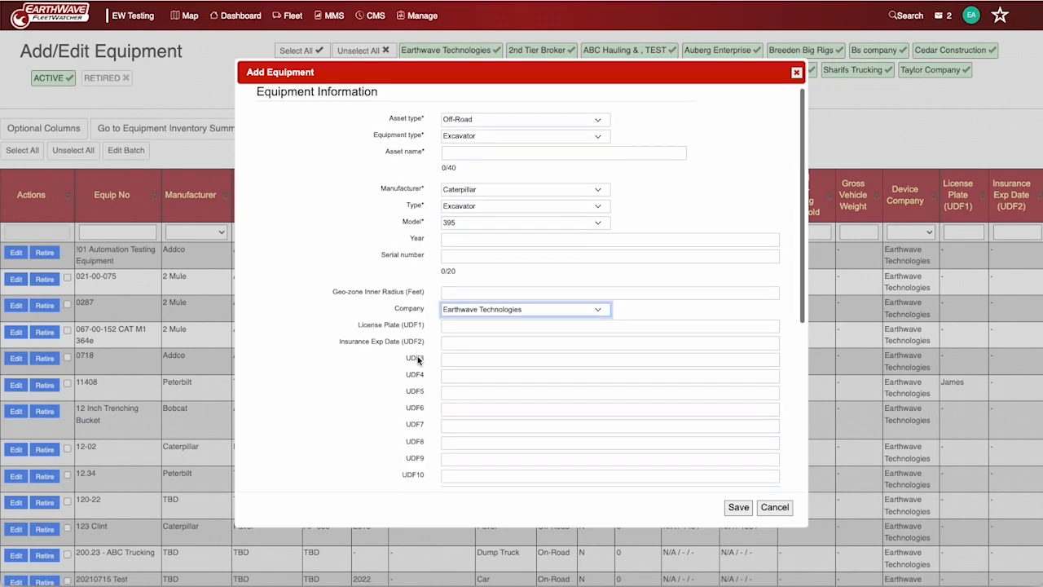
{"action": "left_click", "coordinate": [422, 15]}
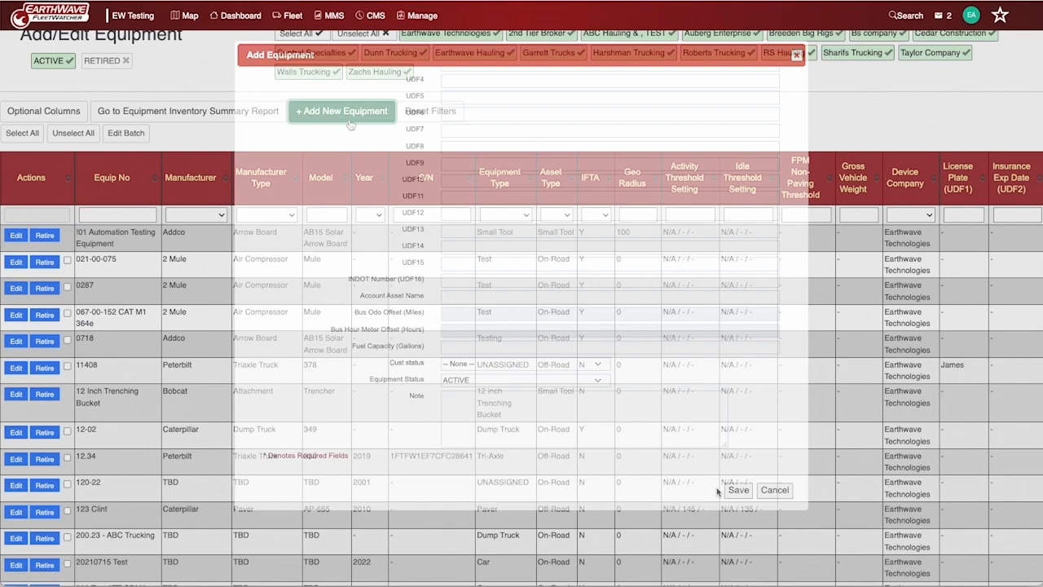
Step: Set the paver's geo-zone inner radius to 150 feet and save
{"action": "left_click", "coordinate": [341, 111]}
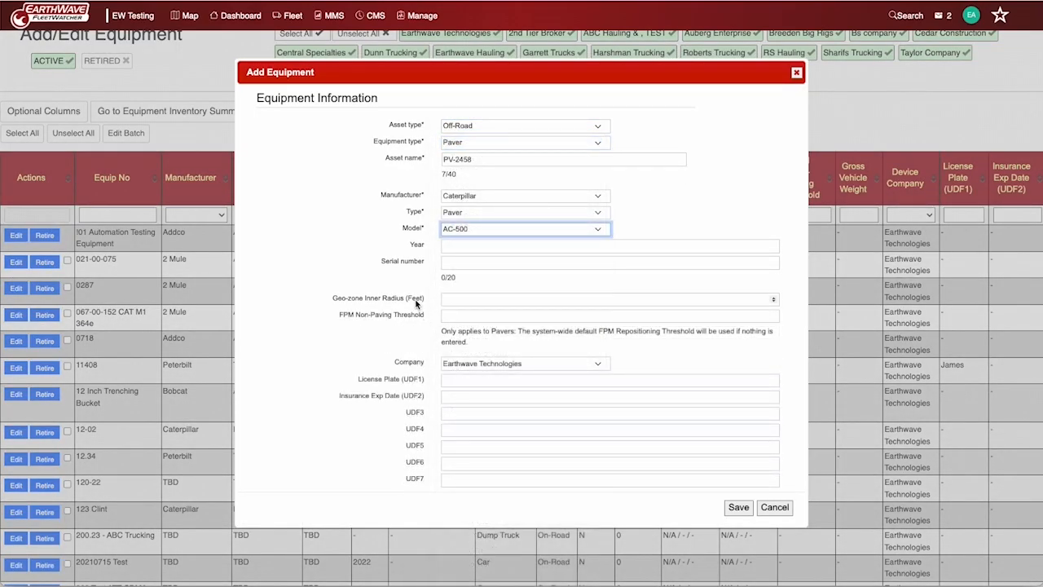
{"action": "type", "text": "150"}
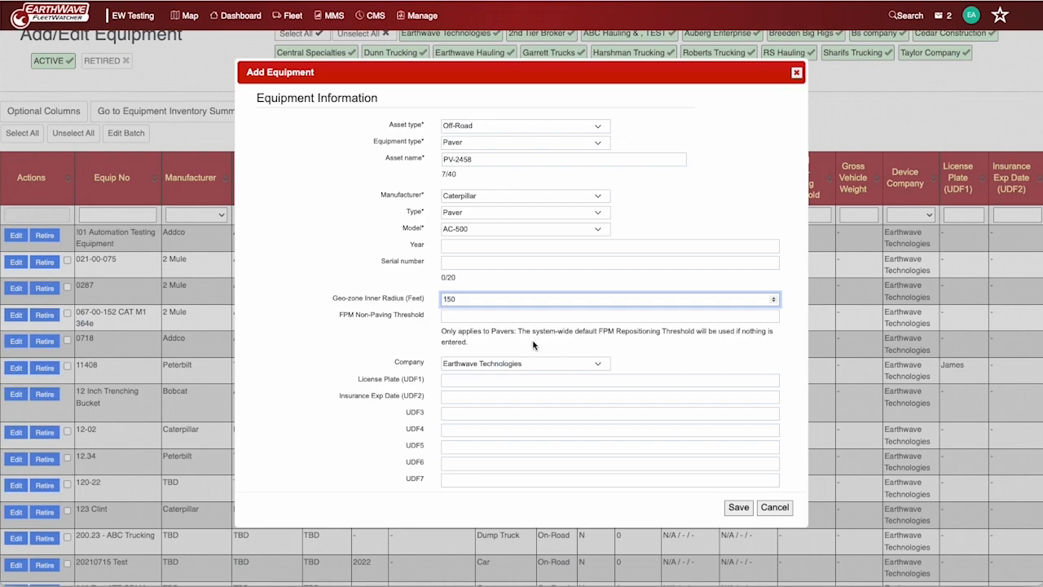
{"action": "scroll", "scroll_direction": "down", "scroll_amount": 3}
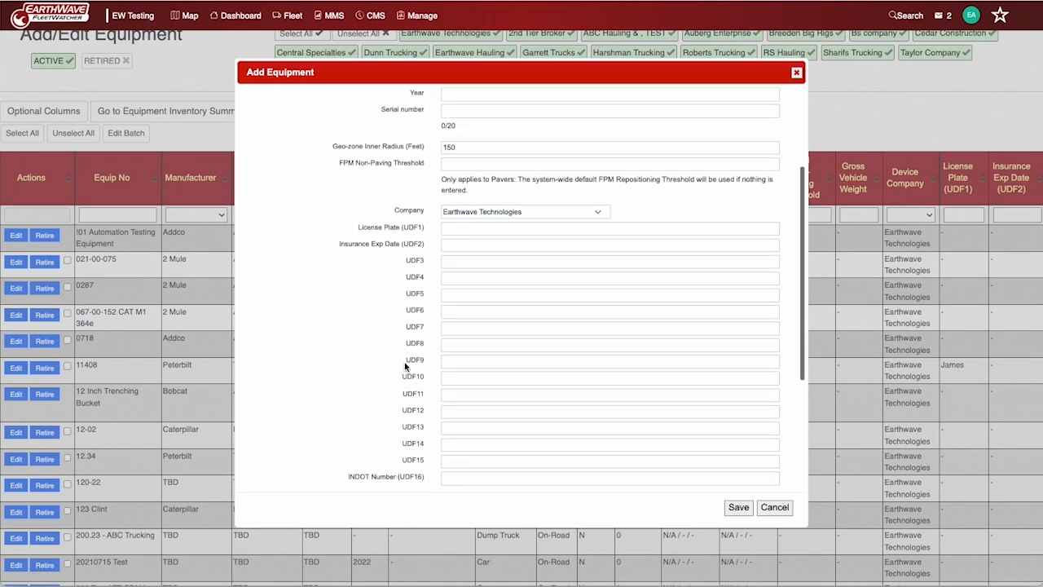
{"action": "scroll", "scroll_direction": "down", "scroll_amount": 3}
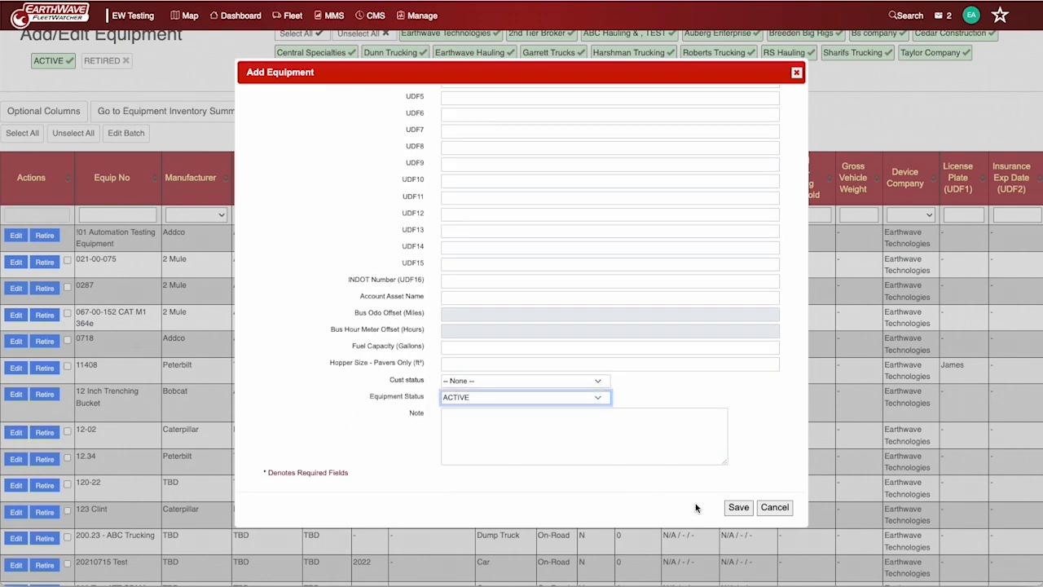
{"action": "left_click", "coordinate": [522, 141]}
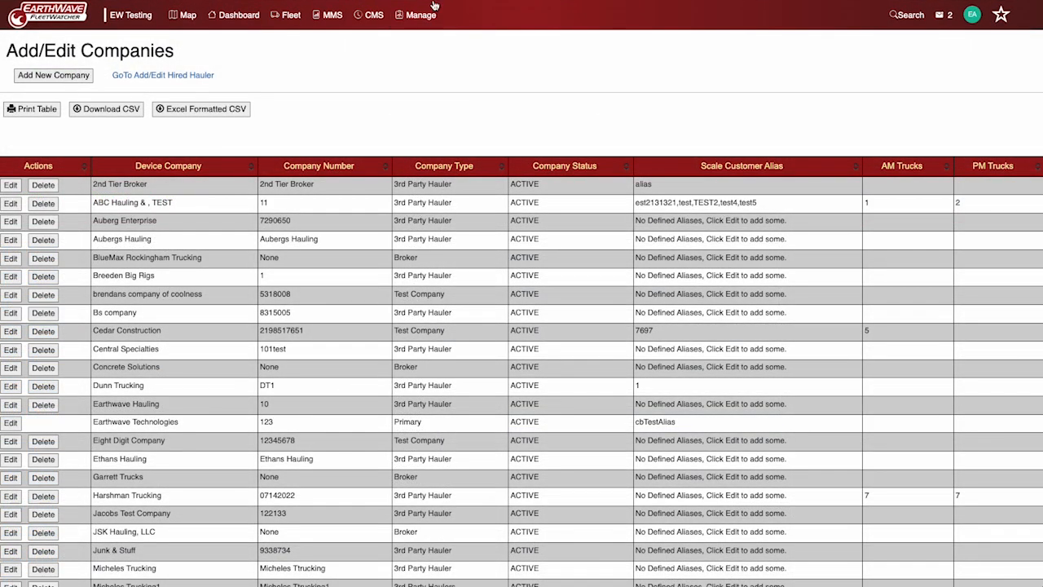
Step: Enter bucket B-2458 and choose the equipment it attaches to
{"action": "left_click", "coordinate": [416, 14]}
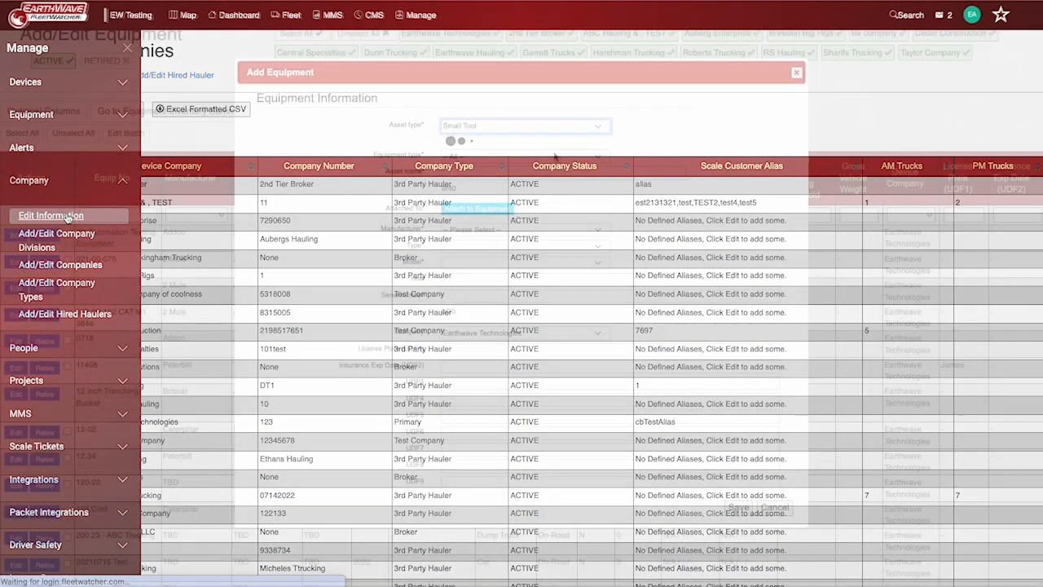
{"action": "type", "text": "B-"}
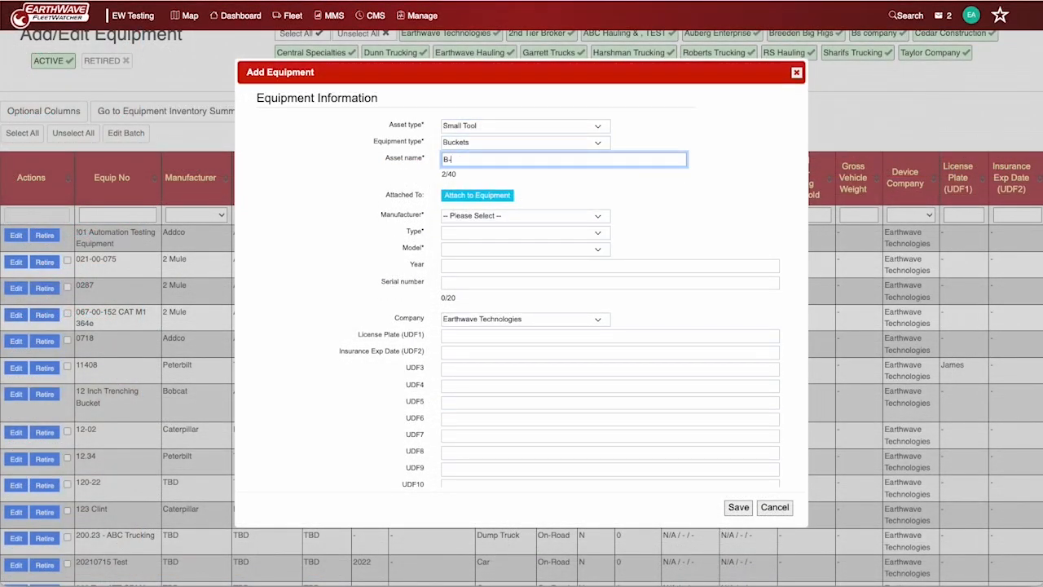
{"action": "left_click", "coordinate": [477, 195]}
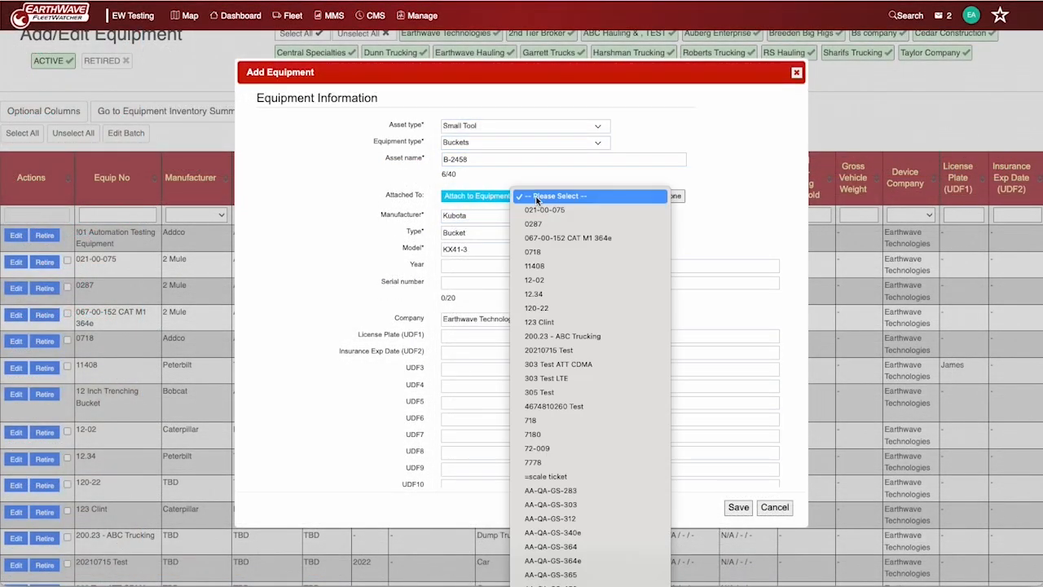